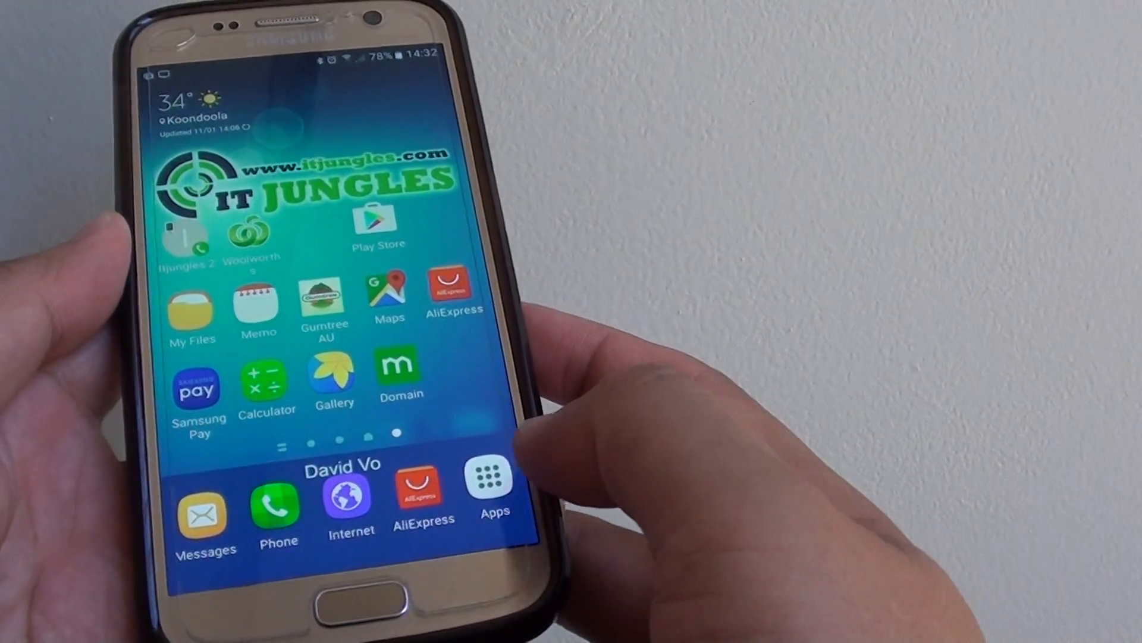
Launch Samsung Pay and turn off Card notifications and Marketing and promotions notifications
{"action": "left_click", "coordinate": [494, 478]}
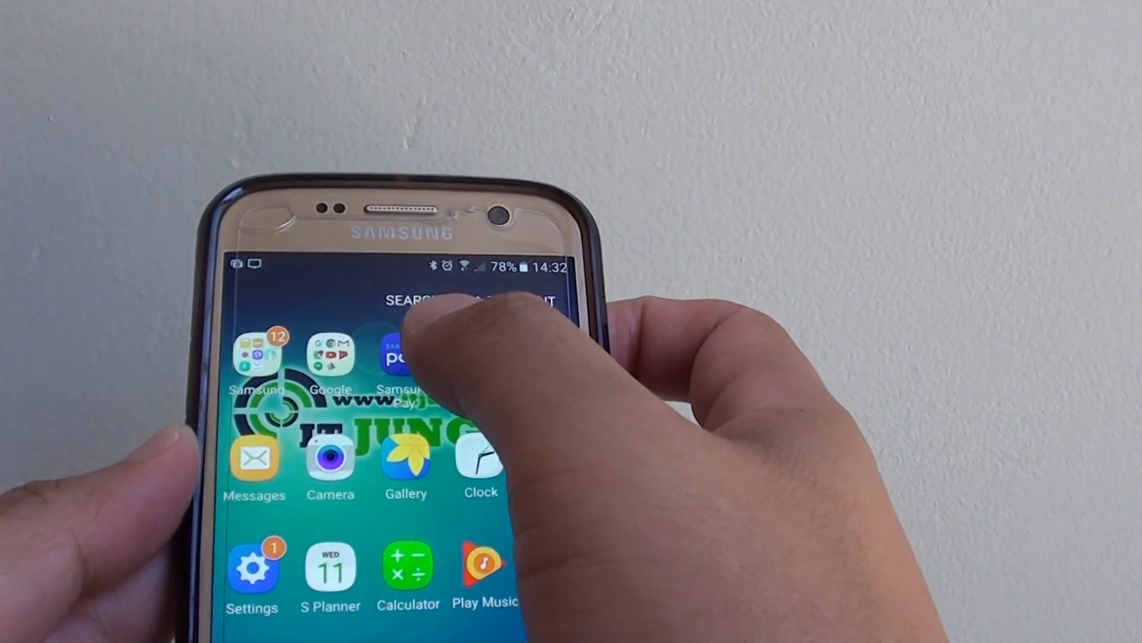
{"action": "left_click", "coordinate": [394, 357]}
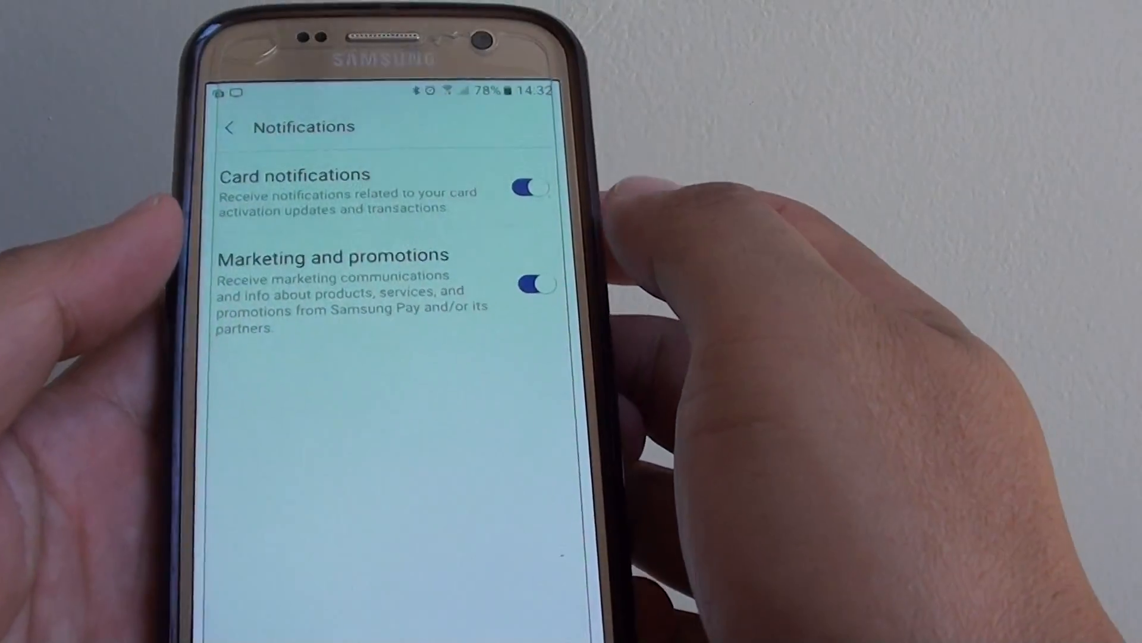
{"action": "left_click", "coordinate": [481, 228]}
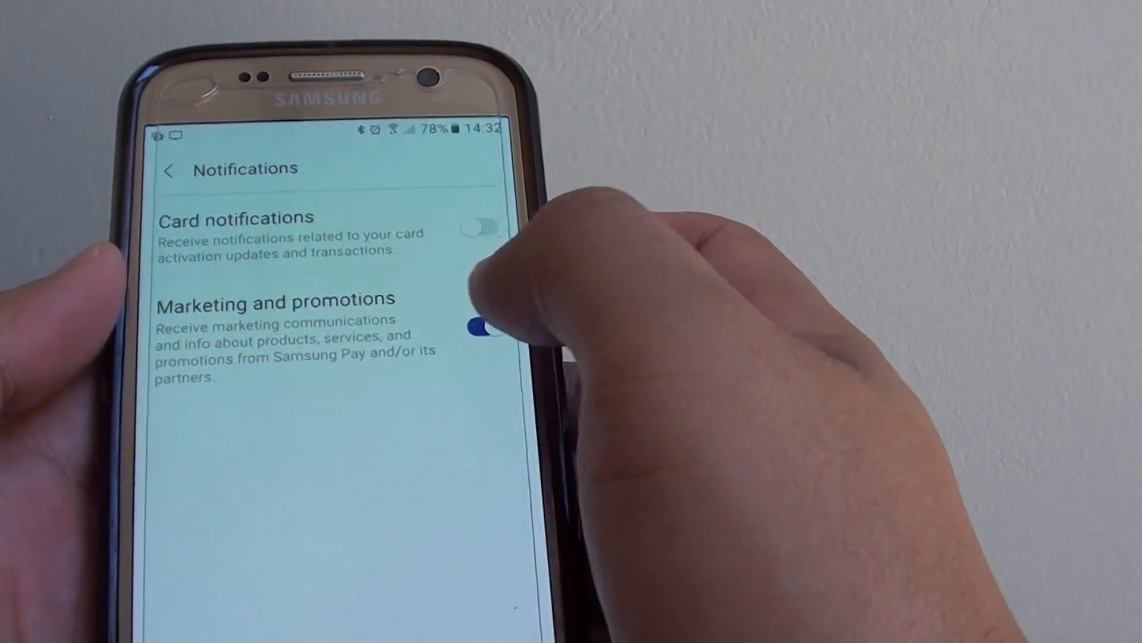
{"action": "left_click", "coordinate": [479, 327]}
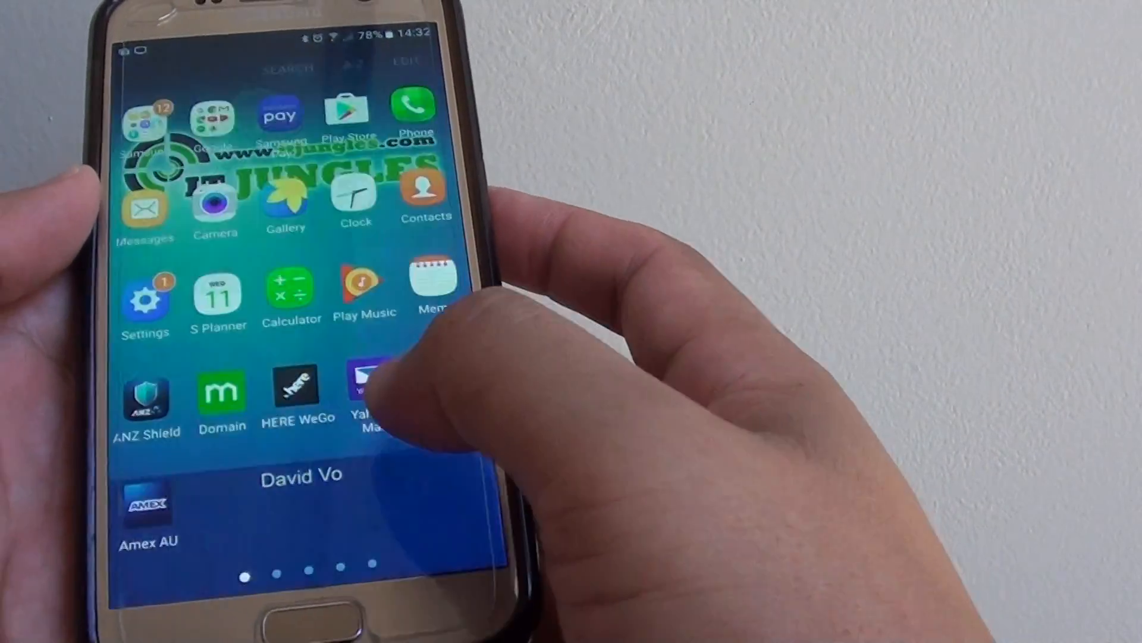
Open Settings' application manager, scroll the All apps list and select Samsung Pay
{"action": "left_click", "coordinate": [144, 299]}
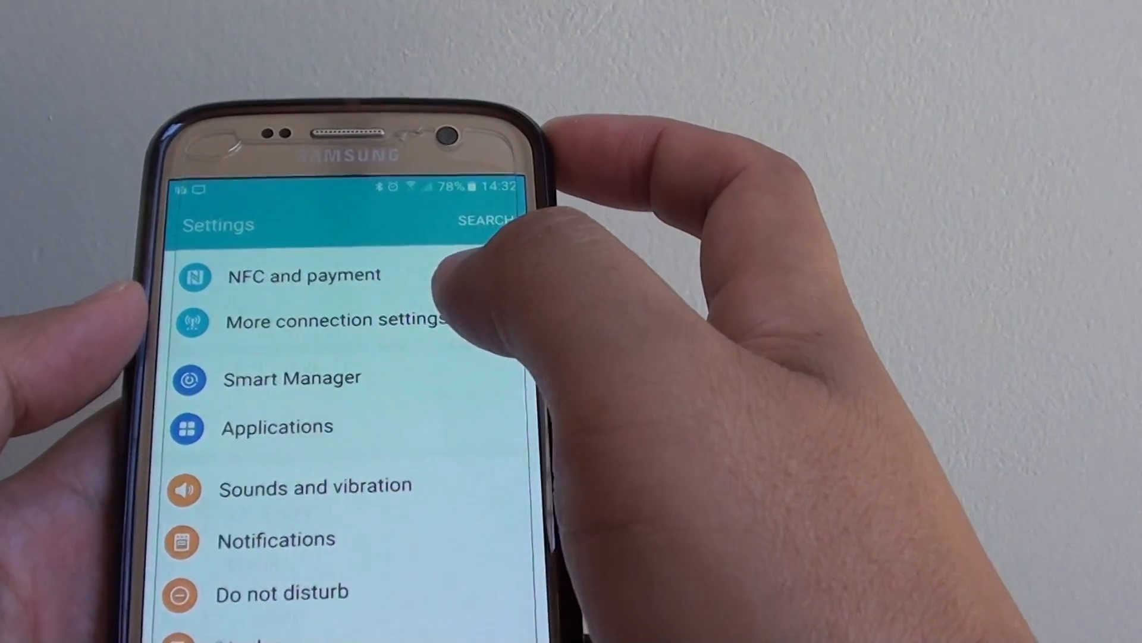
{"action": "left_click", "coordinate": [277, 426]}
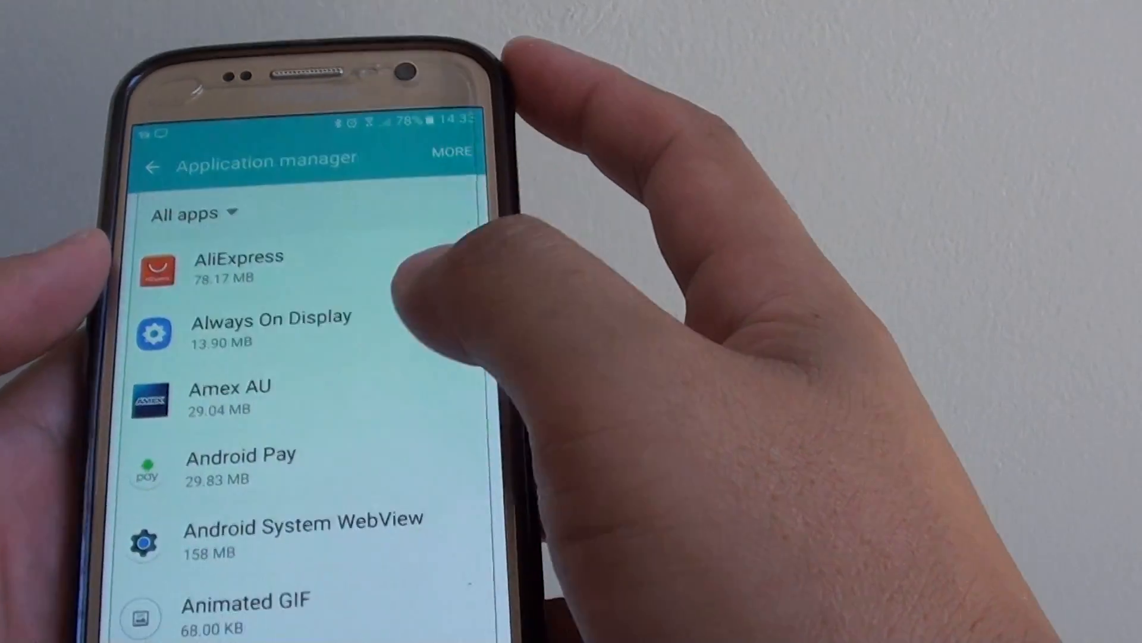
{"action": "scroll", "scroll_direction": "down", "scroll_amount": 3}
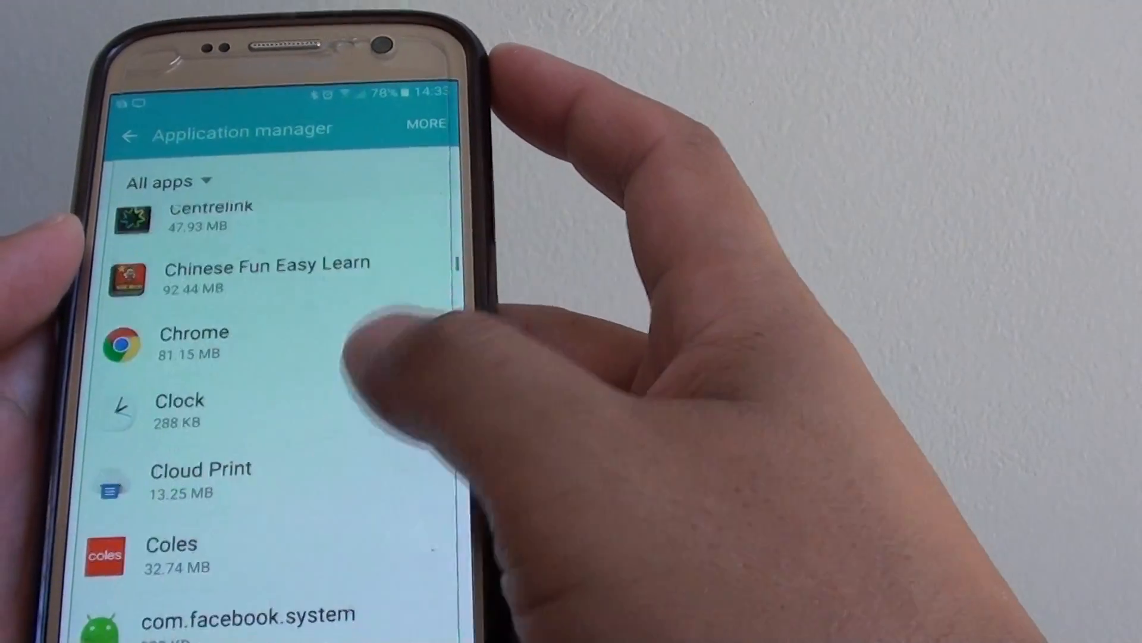
{"action": "scroll", "scroll_direction": "down", "scroll_amount": 3}
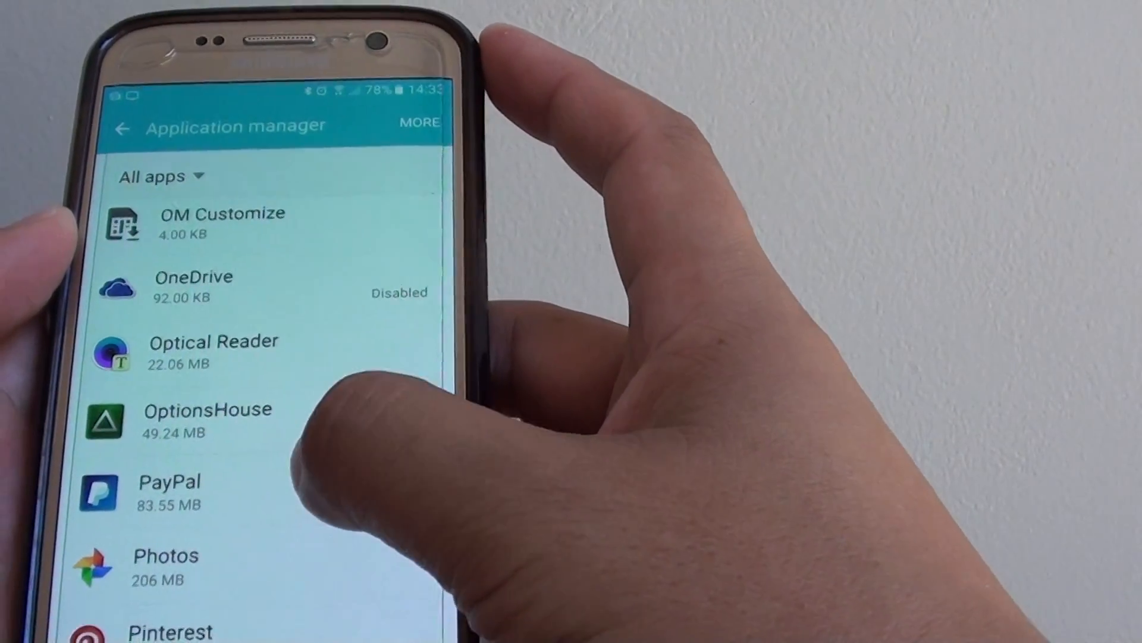
{"action": "scroll", "scroll_direction": "down", "scroll_amount": 3}
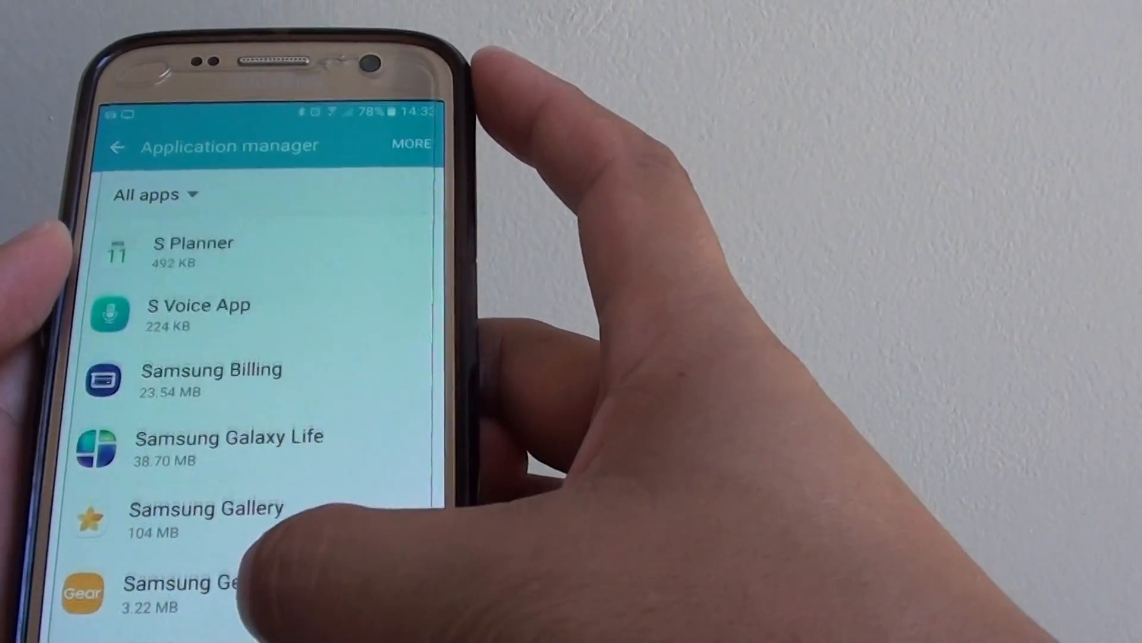
{"action": "scroll", "scroll_direction": "down", "scroll_amount": 3}
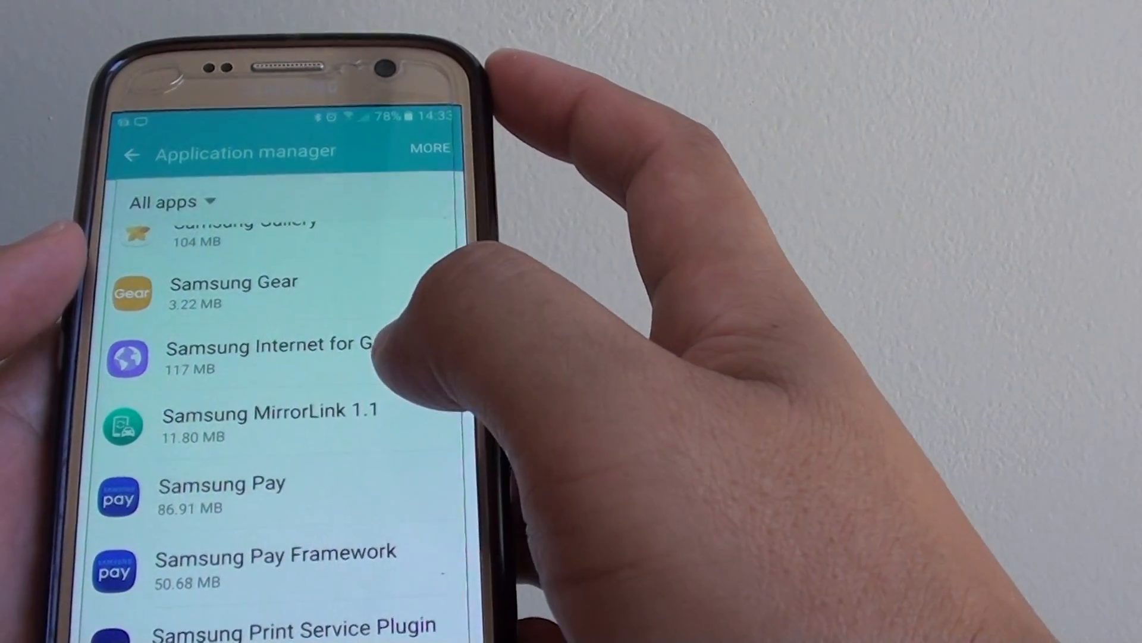
{"action": "left_click", "coordinate": [222, 496]}
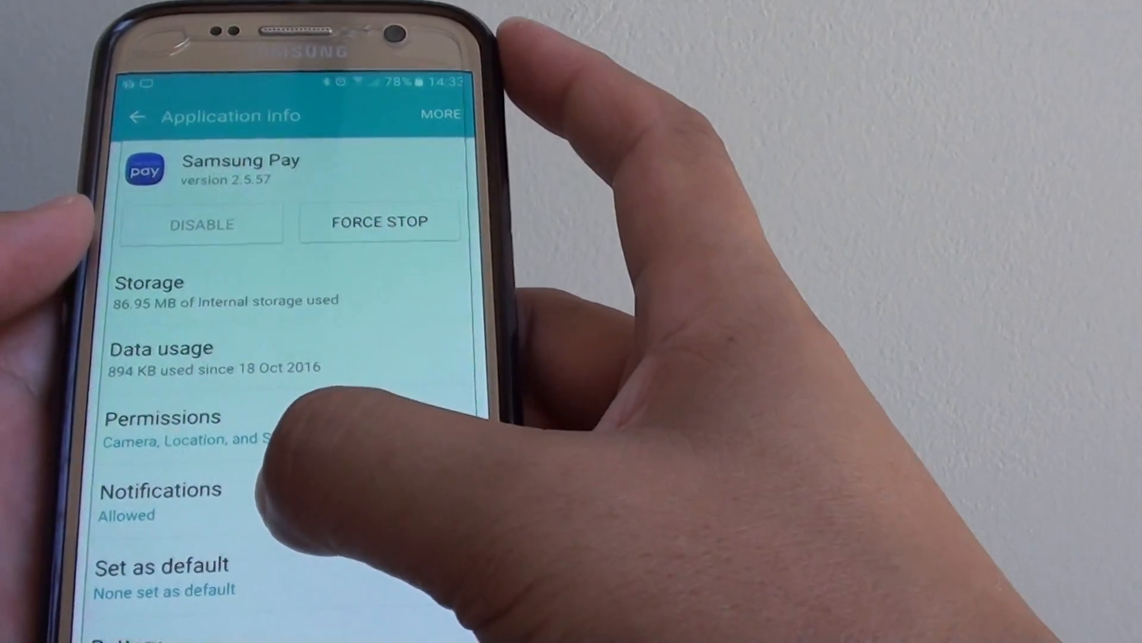
Hide Samsung Pay's notification previews in pop-ups, then view its app permissions
{"action": "left_click", "coordinate": [160, 488]}
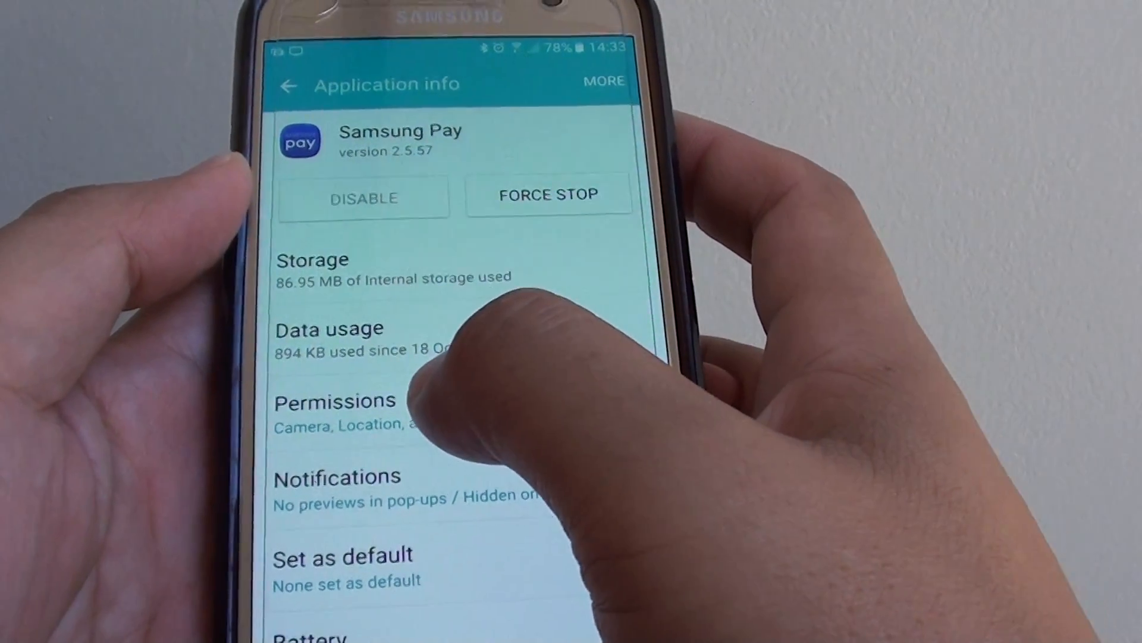
{"action": "left_click", "coordinate": [335, 412]}
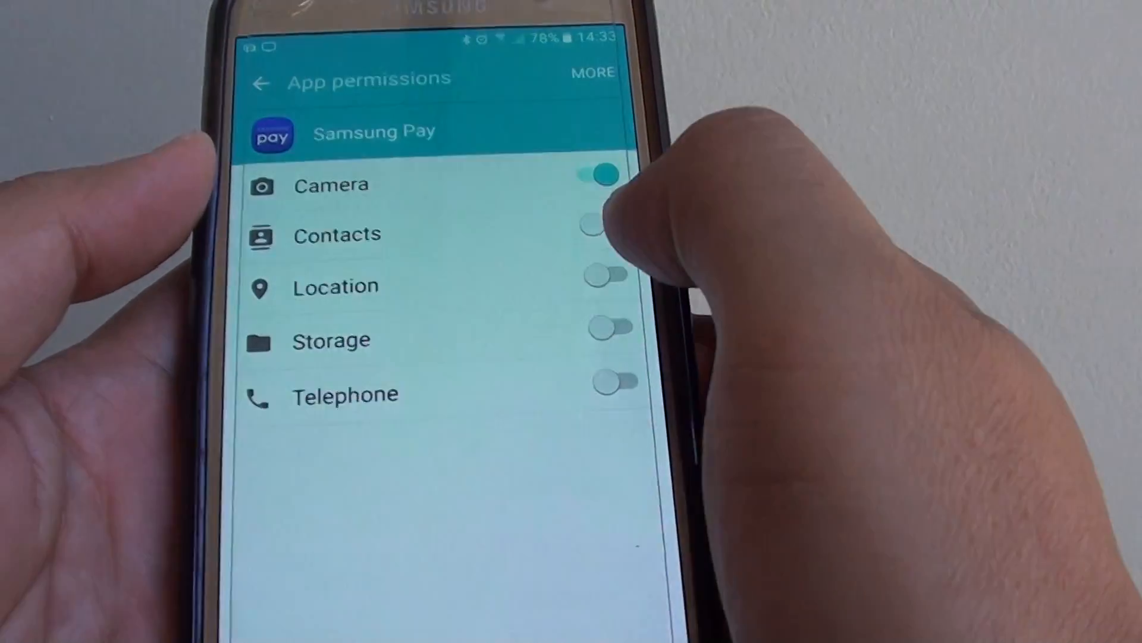
Revoke Samsung Pay's Camera permission and show the full All permissions list
{"action": "left_click", "coordinate": [598, 173]}
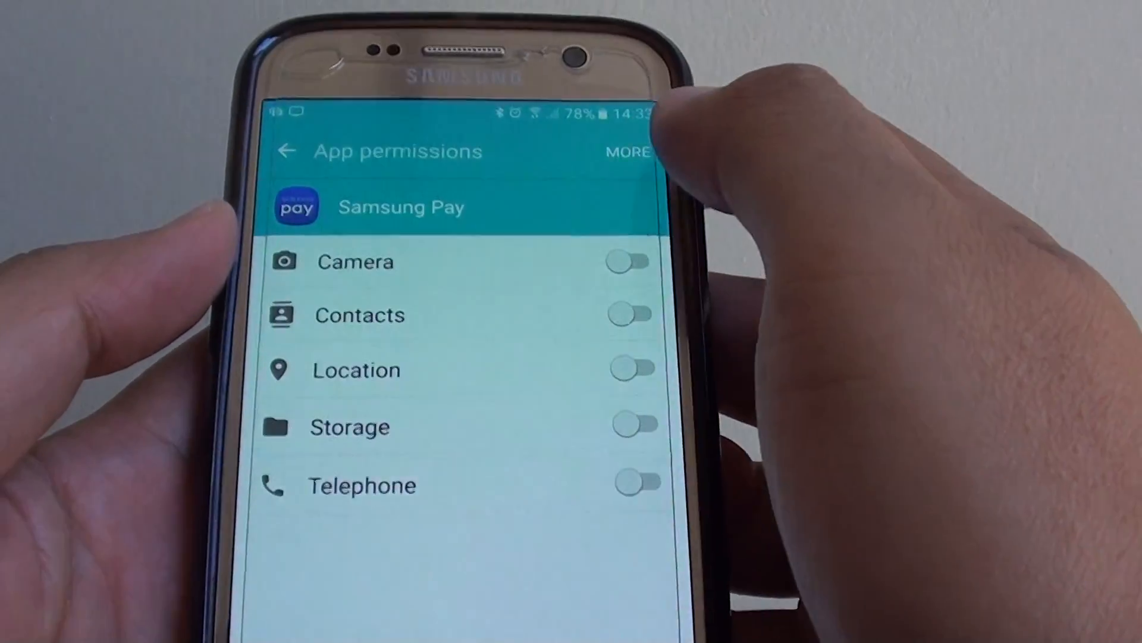
{"action": "left_click", "coordinate": [627, 153]}
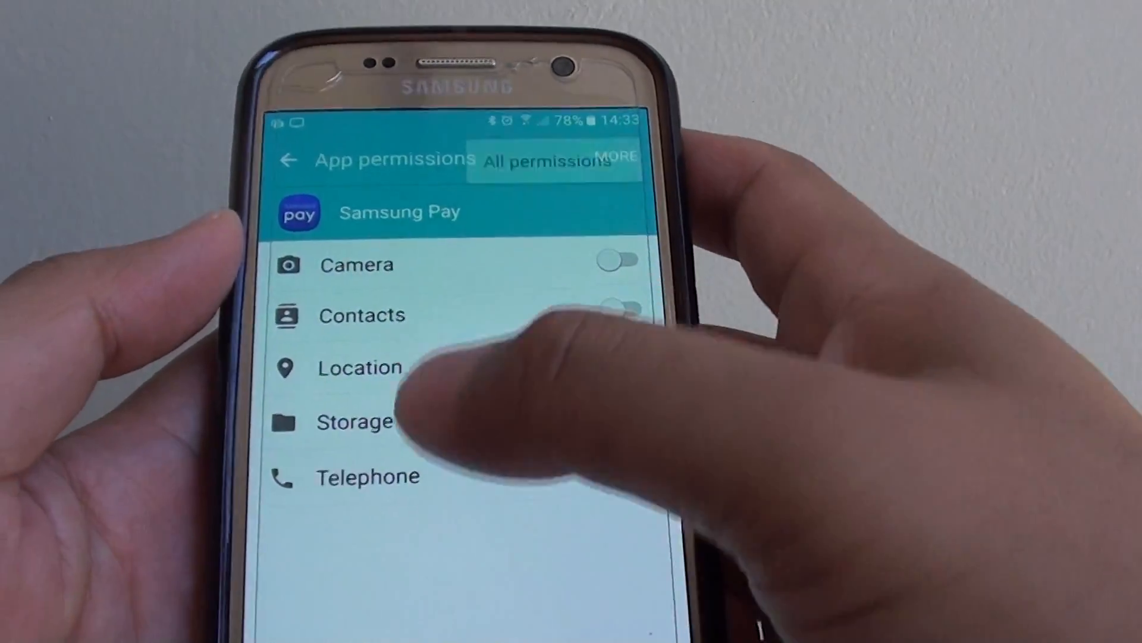
{"action": "left_click", "coordinate": [290, 159]}
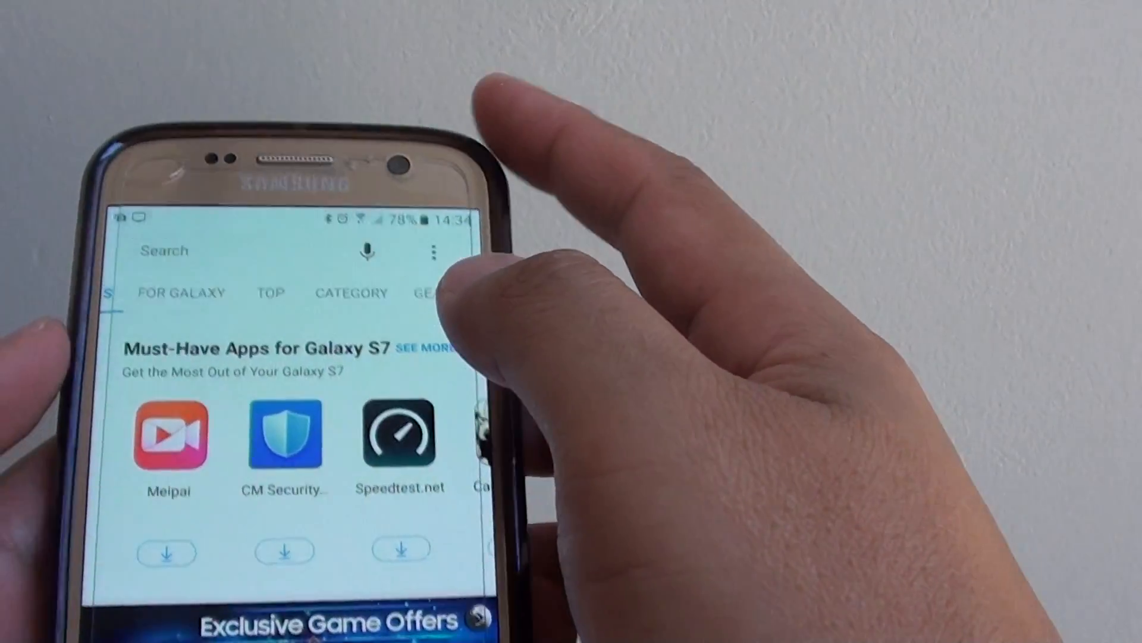
In Galaxy Apps settings, switch off promotional push notifications
{"action": "left_click", "coordinate": [434, 253]}
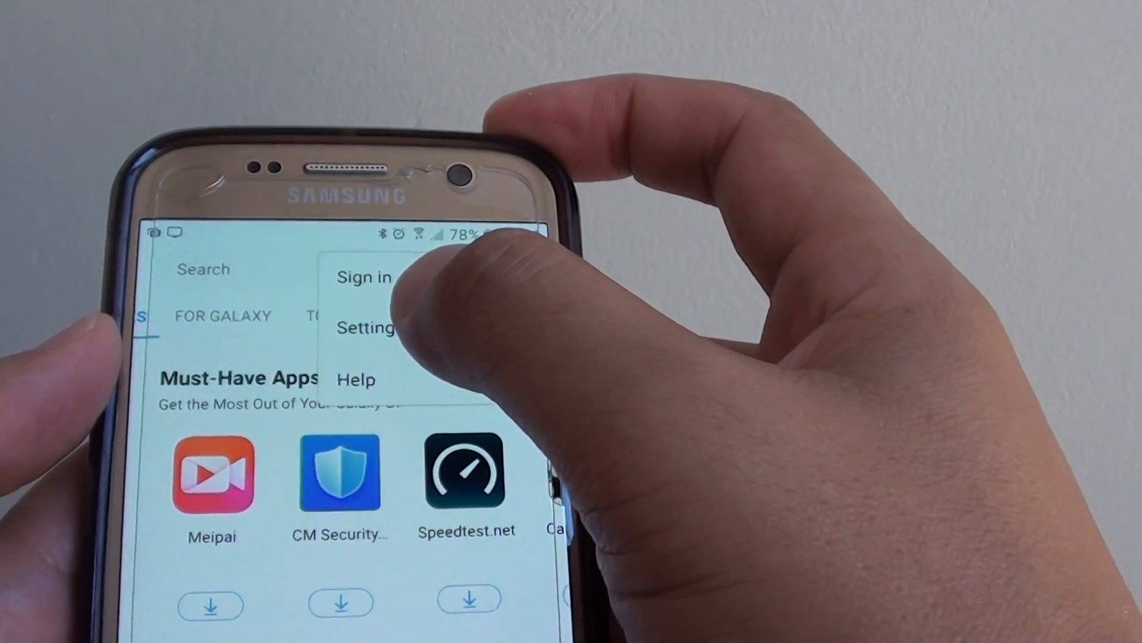
{"action": "left_click", "coordinate": [366, 328]}
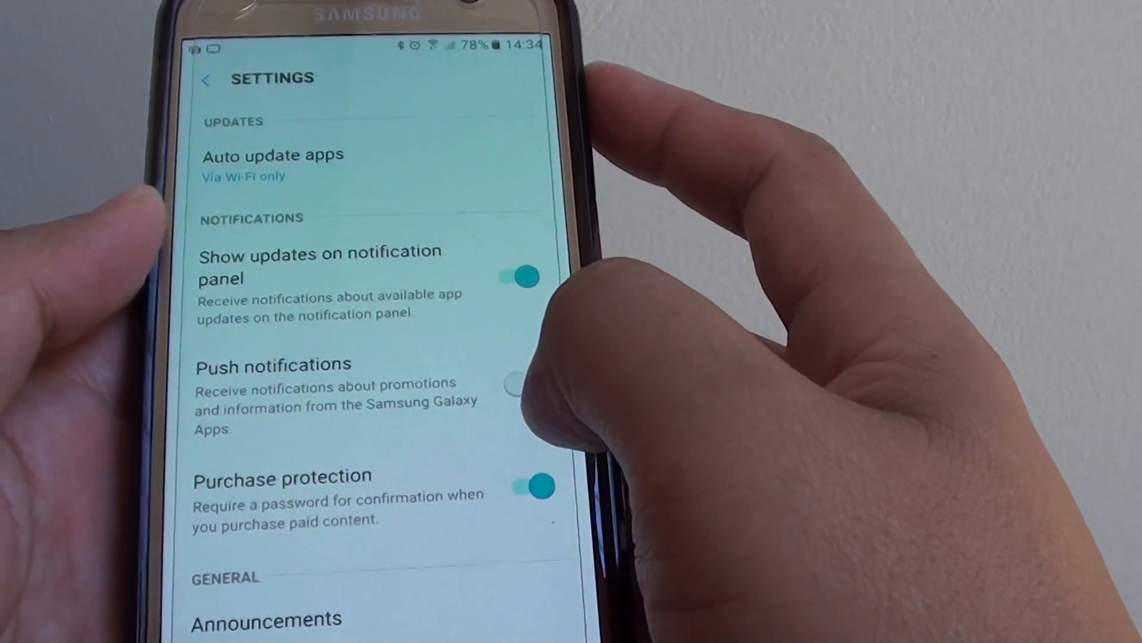
{"action": "left_click", "coordinate": [513, 385]}
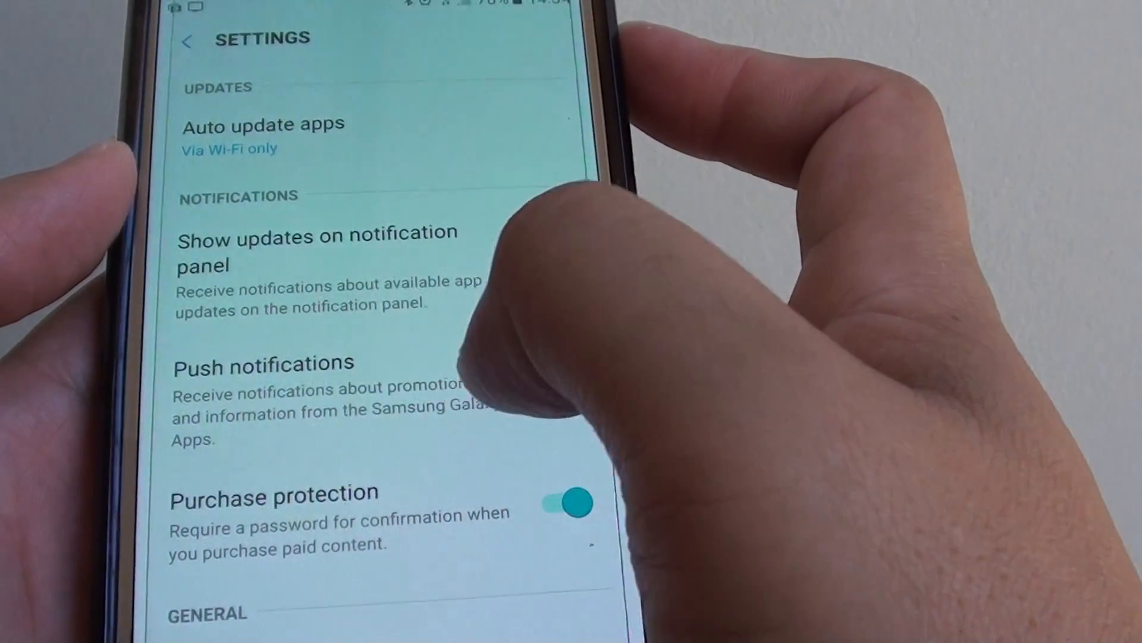
{"action": "left_click", "coordinate": [572, 258]}
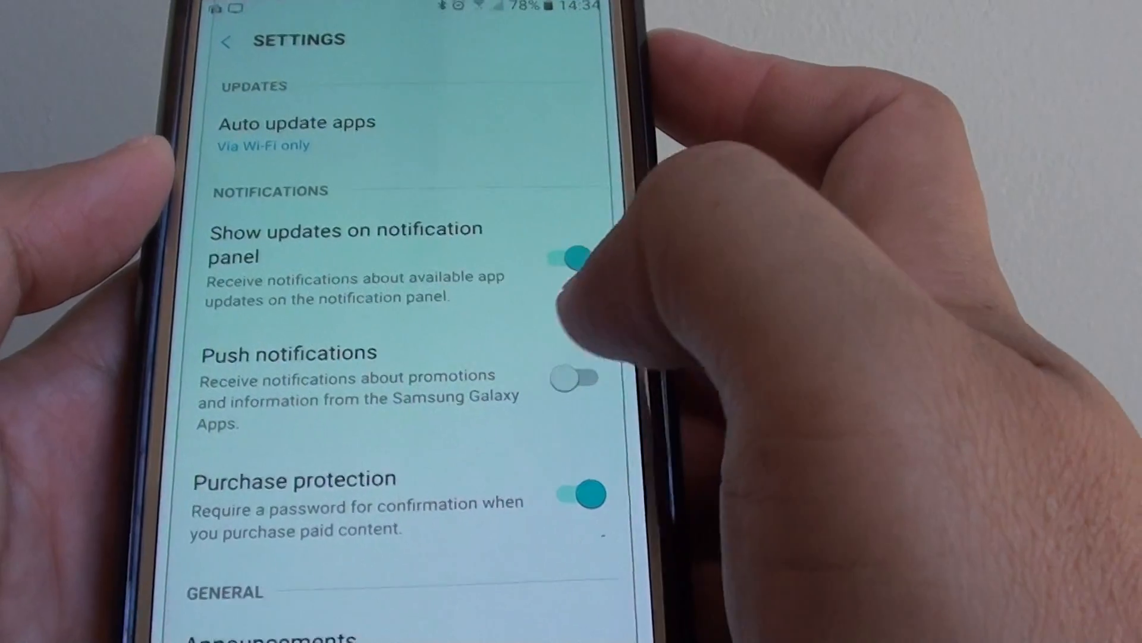